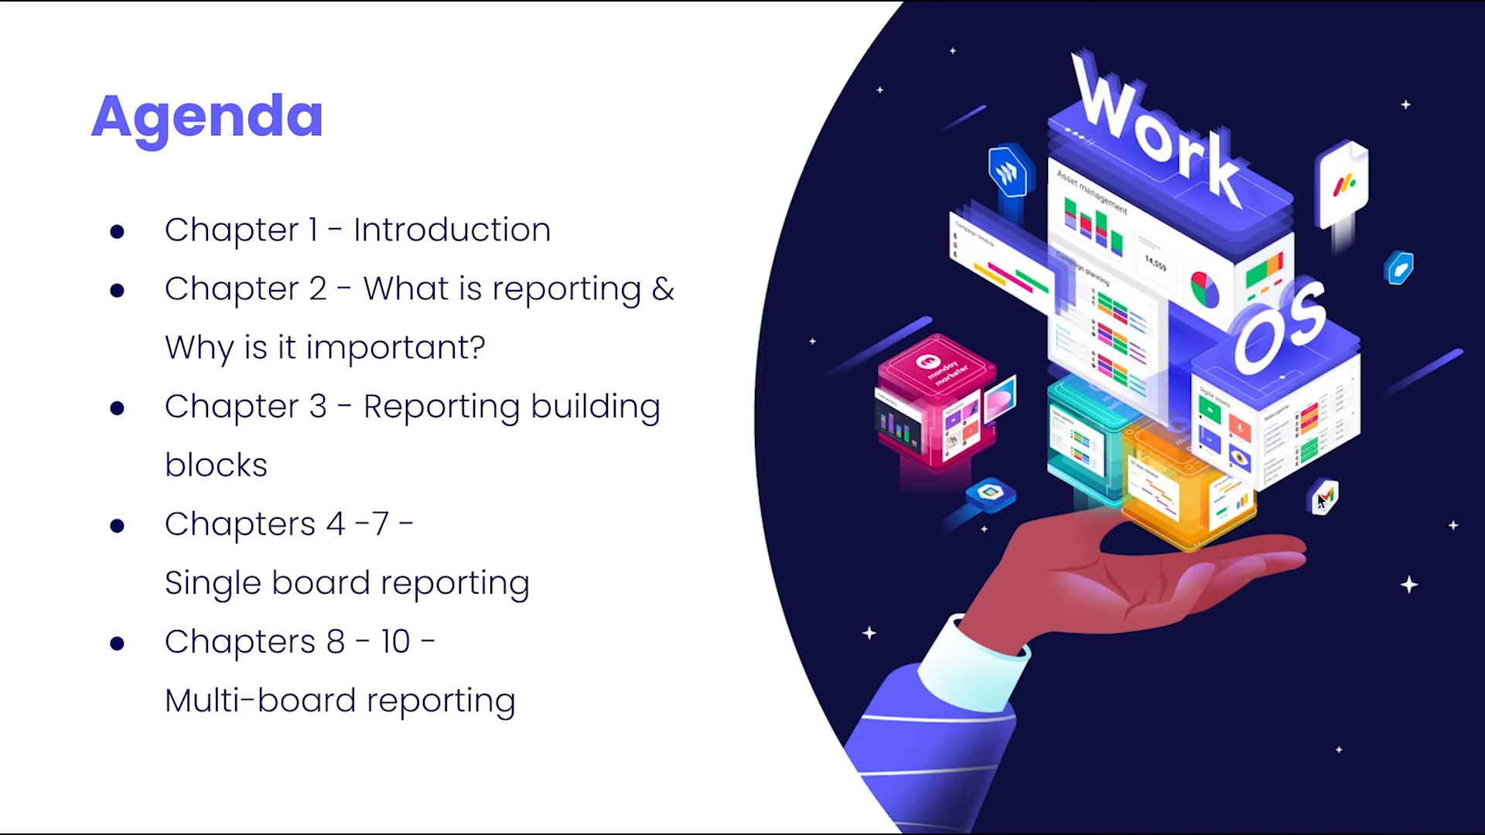
mouse_move(1321, 501)
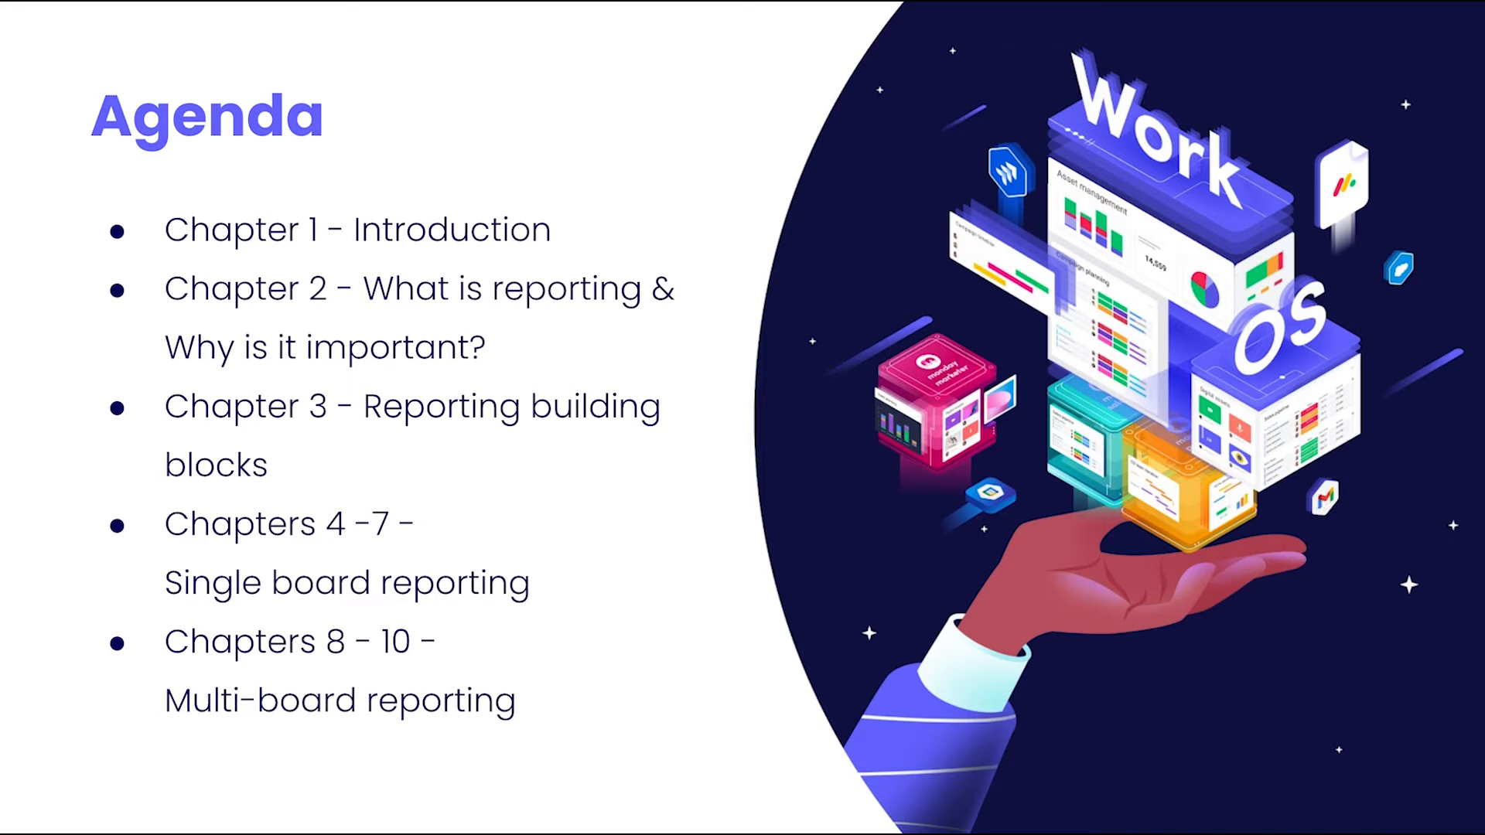